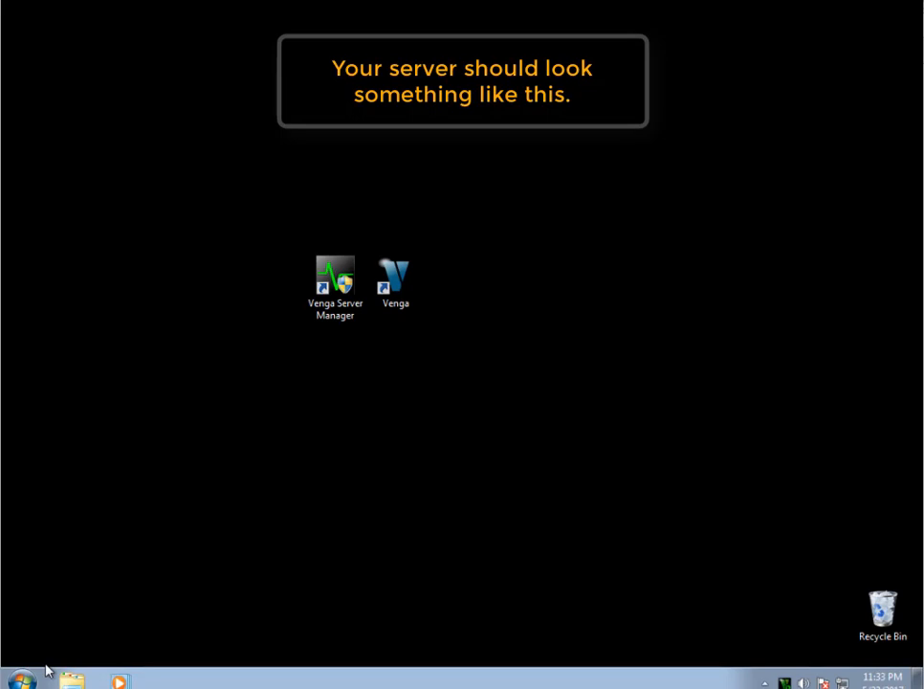
pyautogui.moveTo(353, 434)
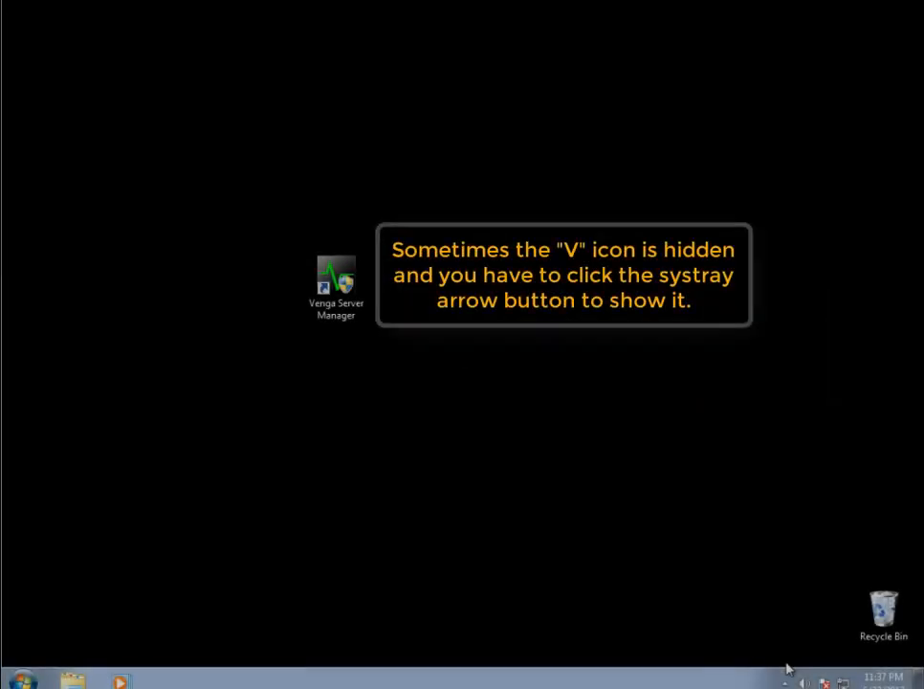
pyautogui.moveTo(784, 681)
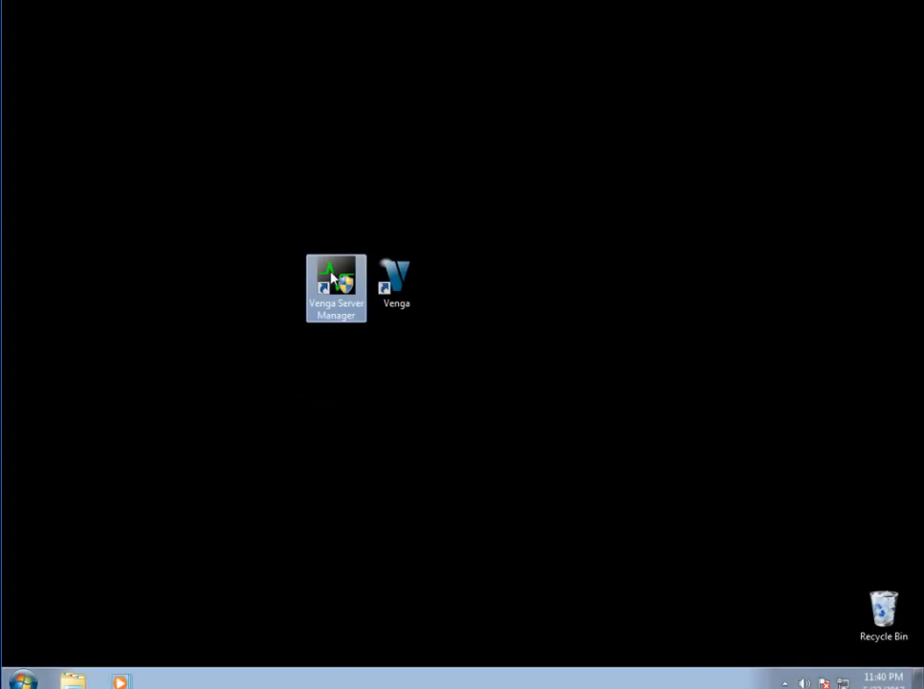
# - Launch Venga Server Manager from the desktop shortcut and approve the User Account Control prompt
pyautogui.doubleClick(336, 287)
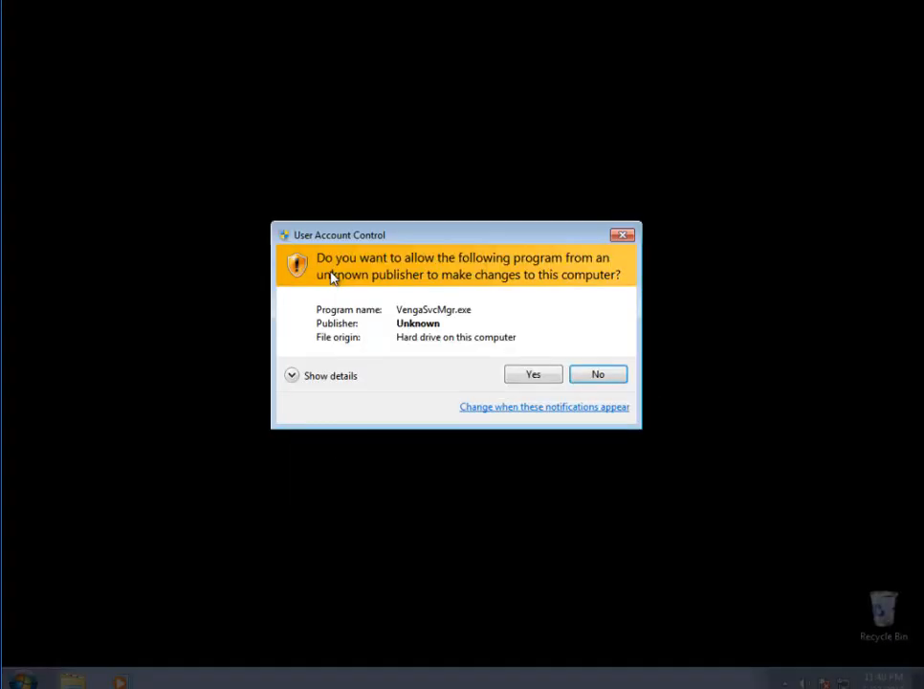
pyautogui.moveTo(533, 374)
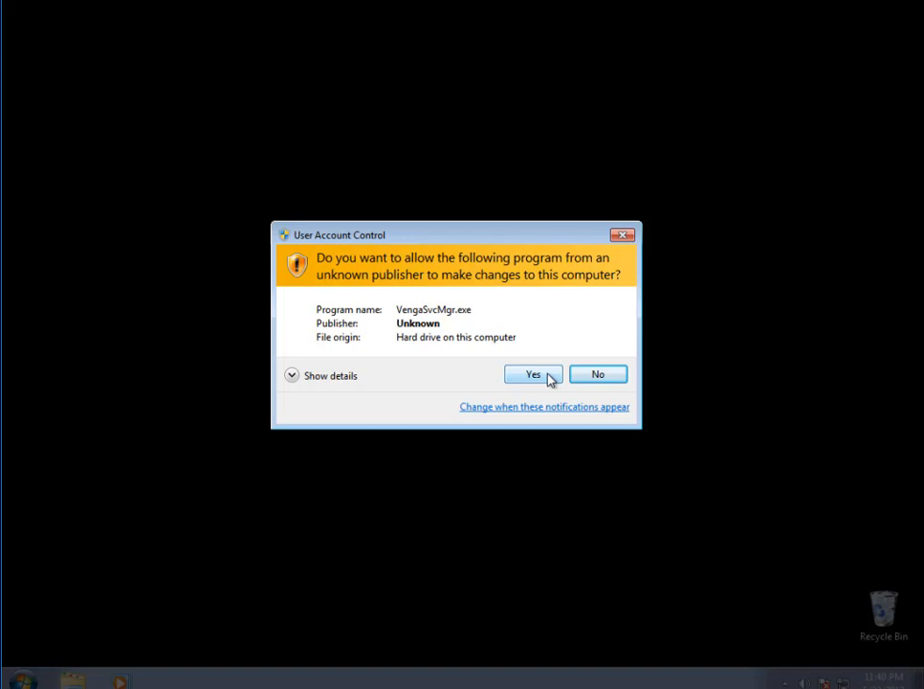
pyautogui.click(533, 373)
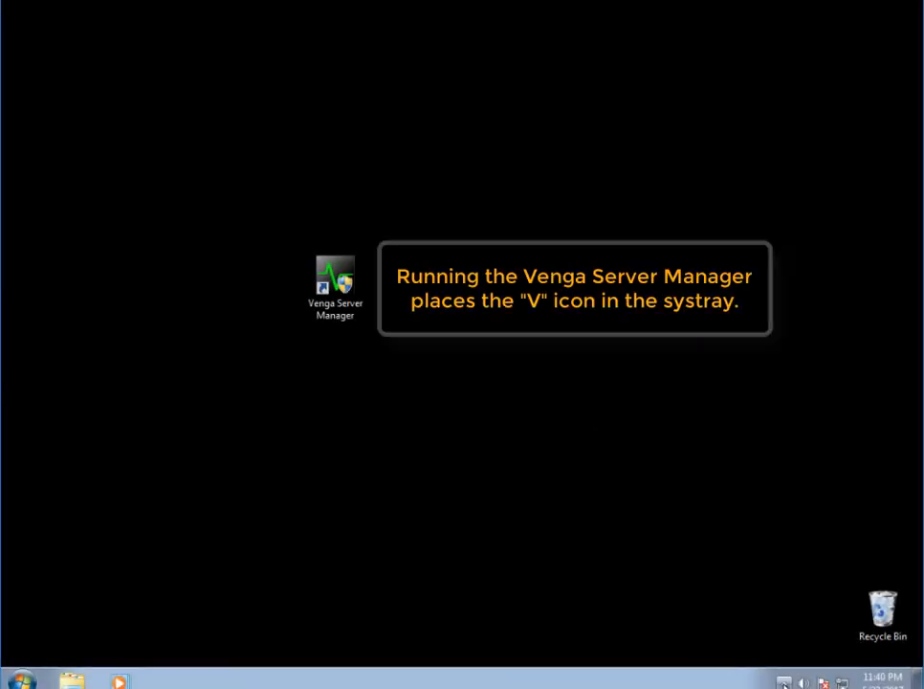
pyautogui.click(783, 682)
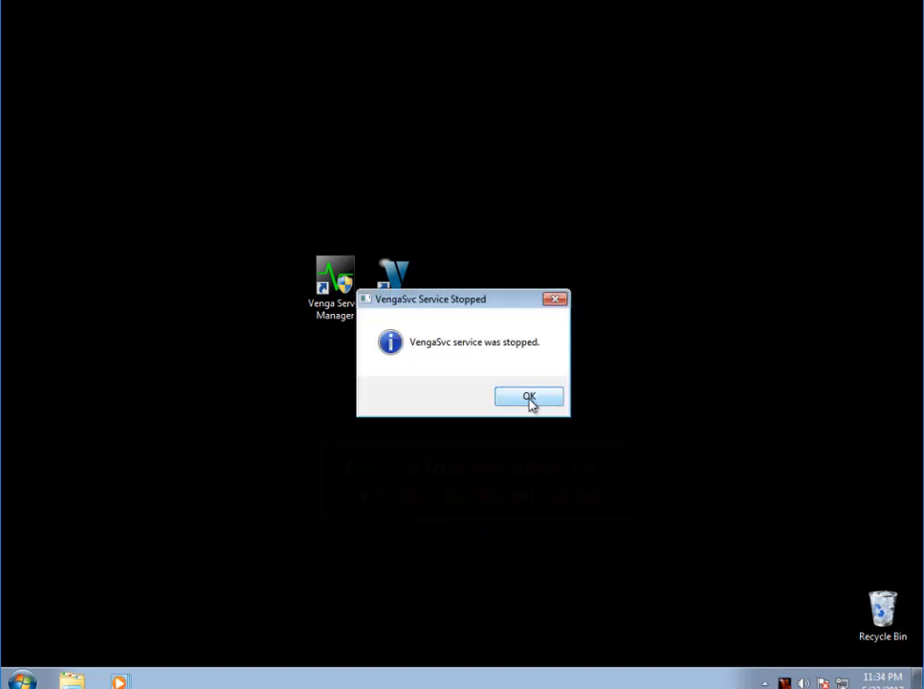
# - Dismiss the VengaSvc Service Stopped confirmation
pyautogui.click(529, 396)
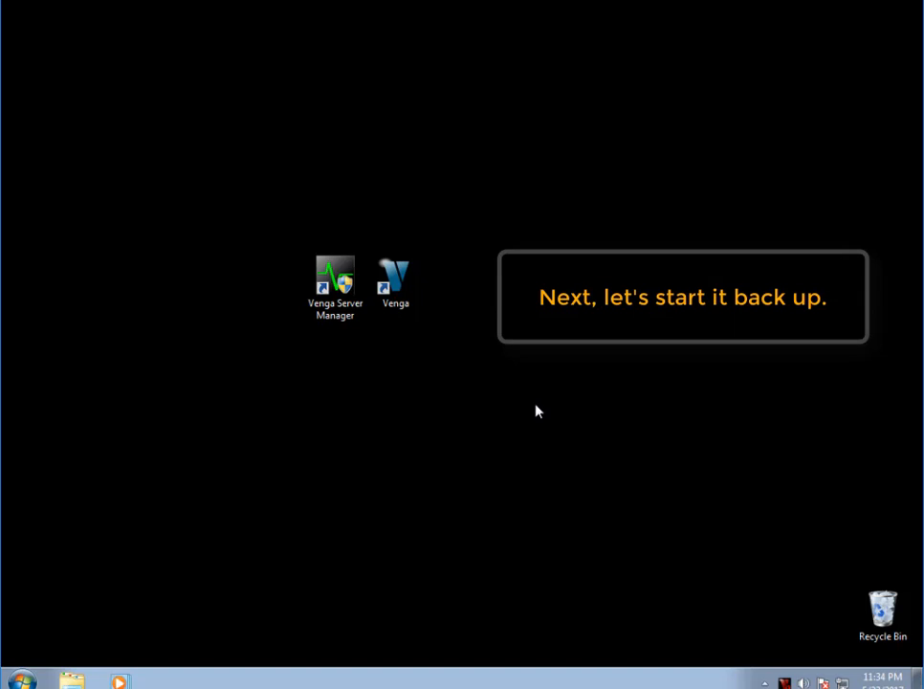
pyautogui.moveTo(751, 676)
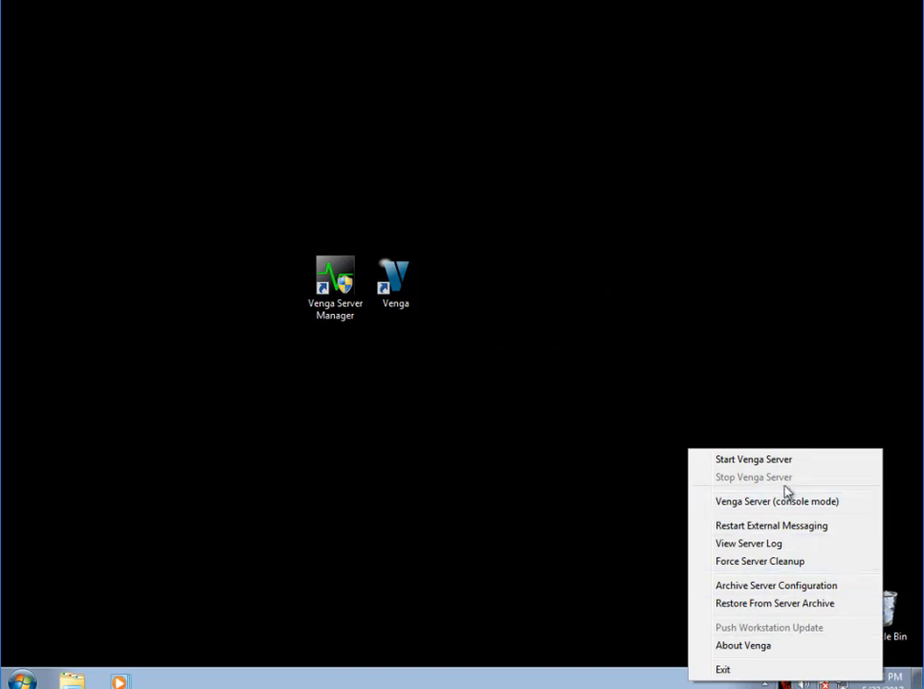
pyautogui.moveTo(777, 459)
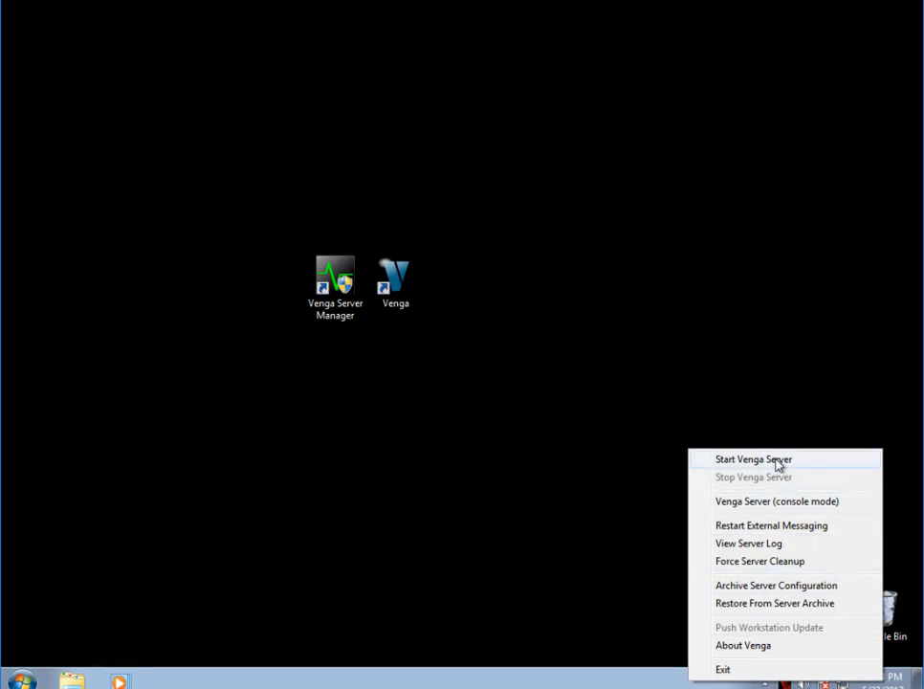
# - Start Venga Server from the systray menu and dismiss the VengaSvc Service Started confirmation
pyautogui.click(753, 459)
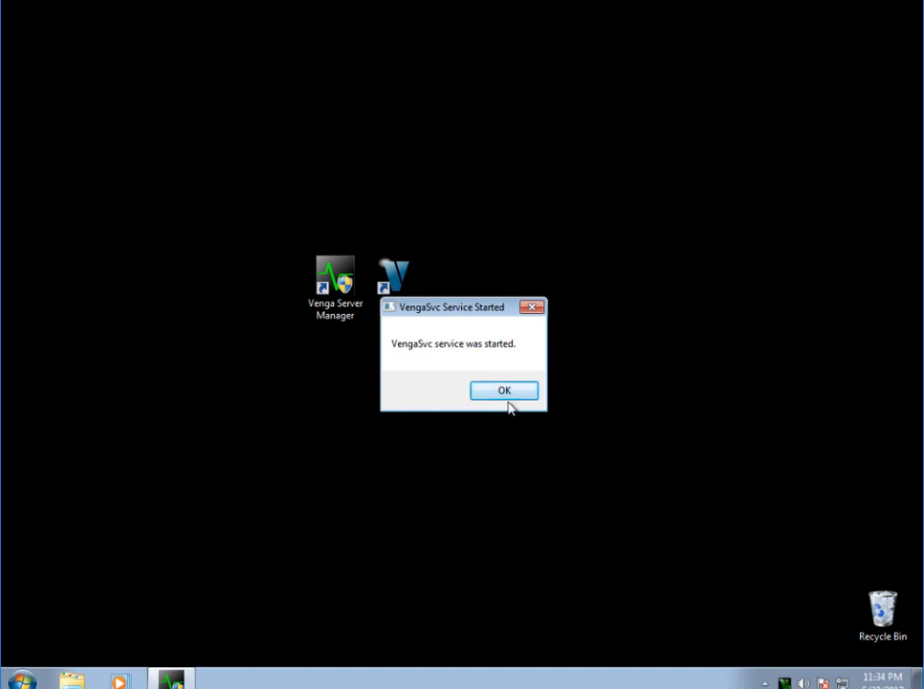
pyautogui.click(504, 390)
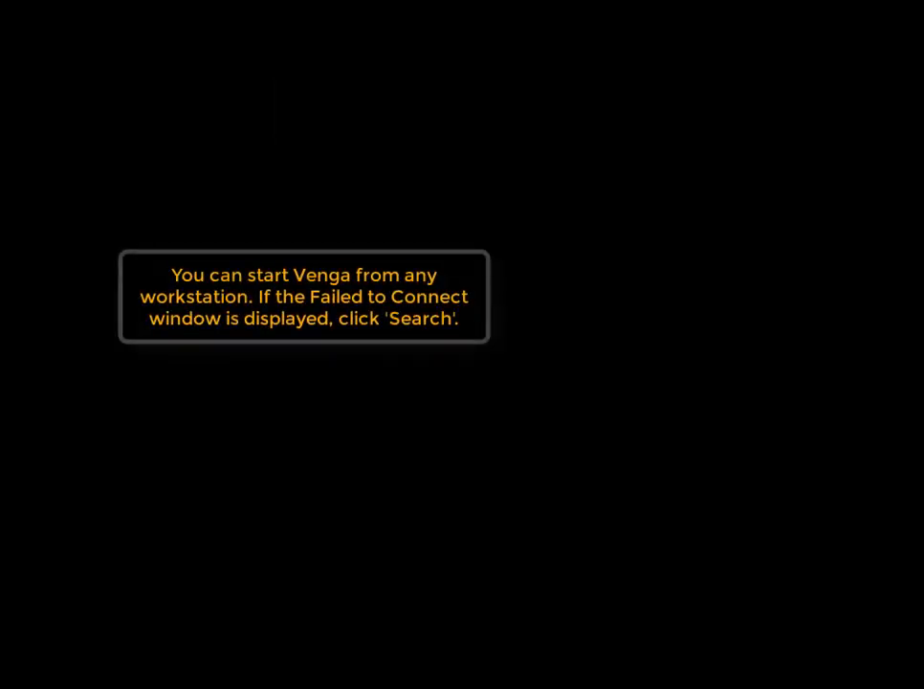